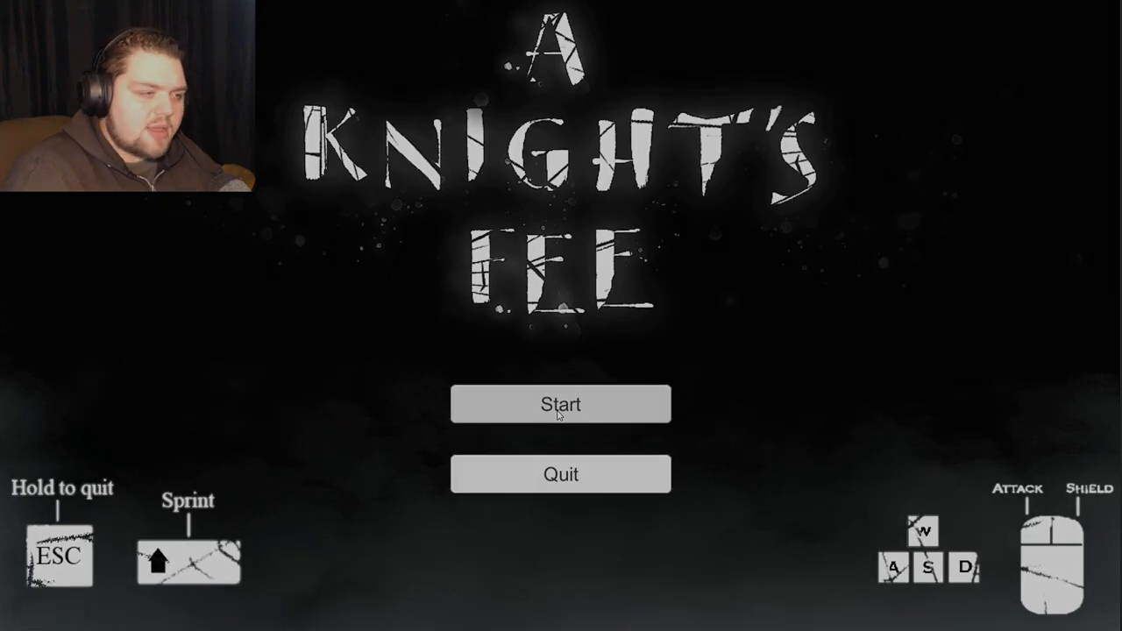
Start a new game from the title menu, entering the dim landscape of tall dark stones.
click(560, 404)
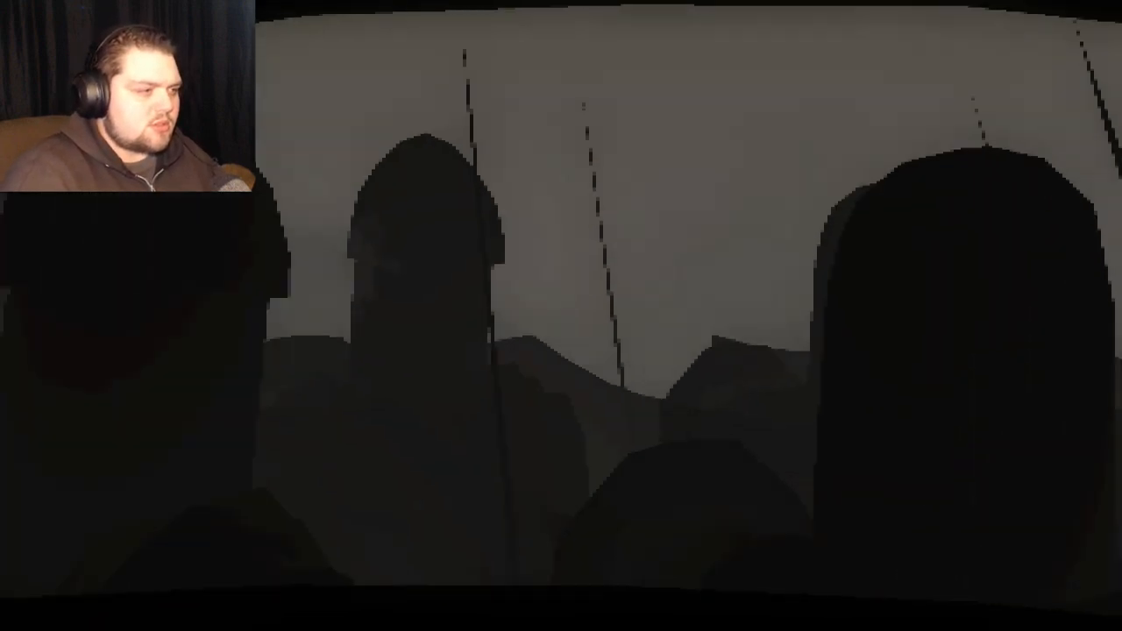